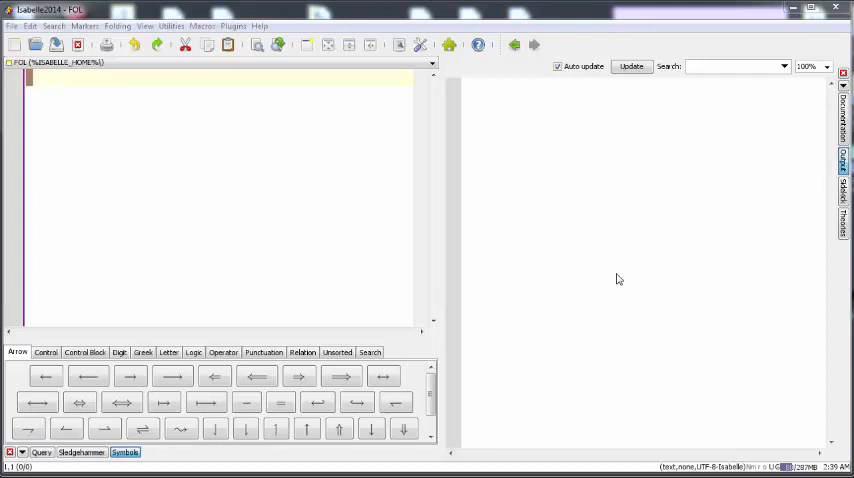
mouse_move(405, 243)
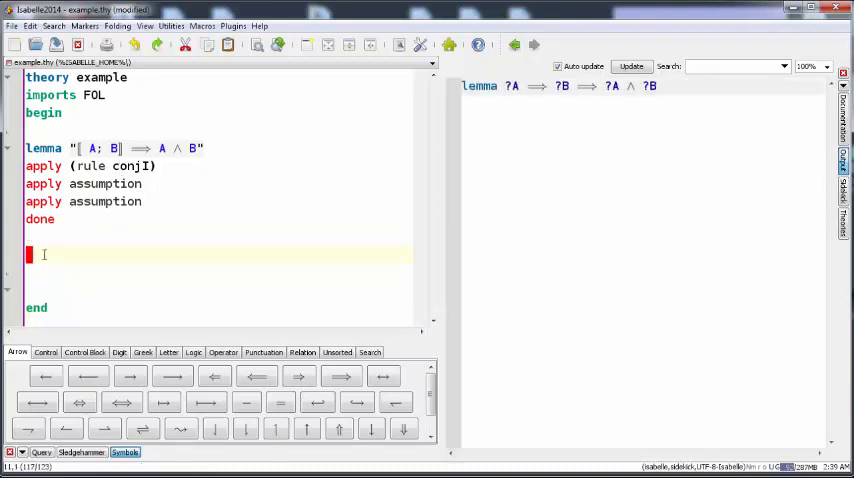
Step: Write the FOL example theory and state lemma ex1: [P ∧ Q; R] ⟹ Q ∧ R
type("lemma ex1: \"⟦ P ∧ Q; R ⟧ ⟹ Q ∧ R")
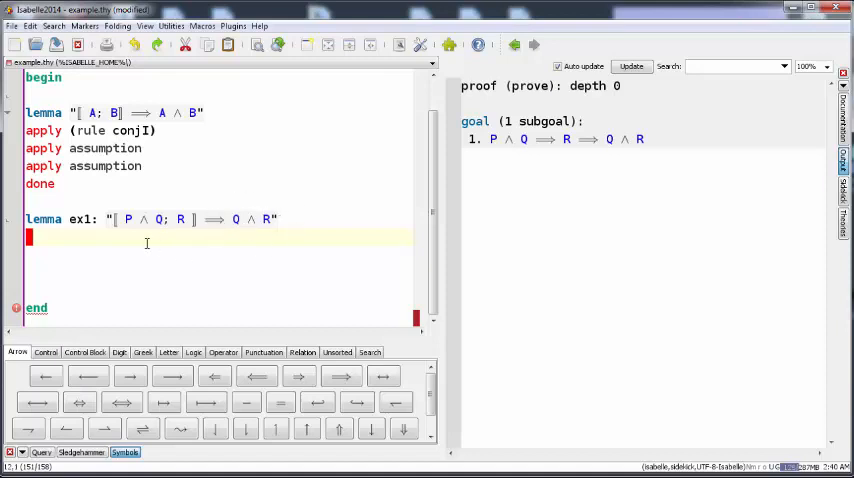
Step: Add 'apply (rule conjI)' below lemma ex1 to split the goal into two subgoals
type("apply")
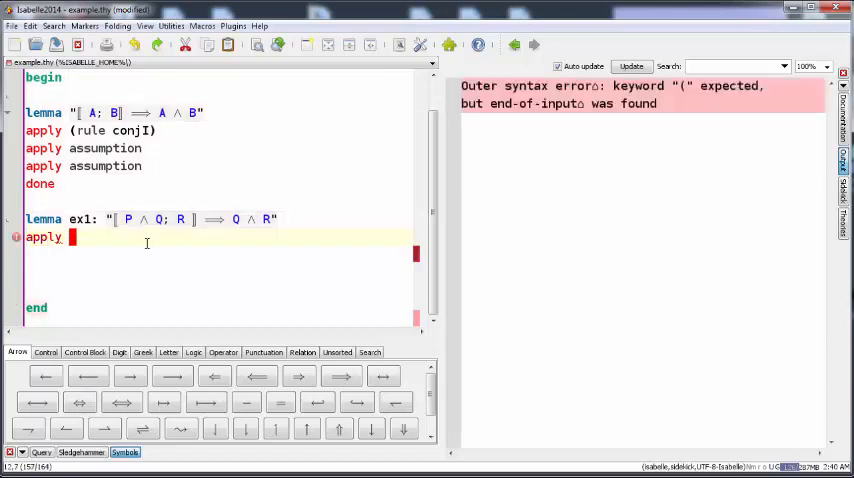
type("(rule")
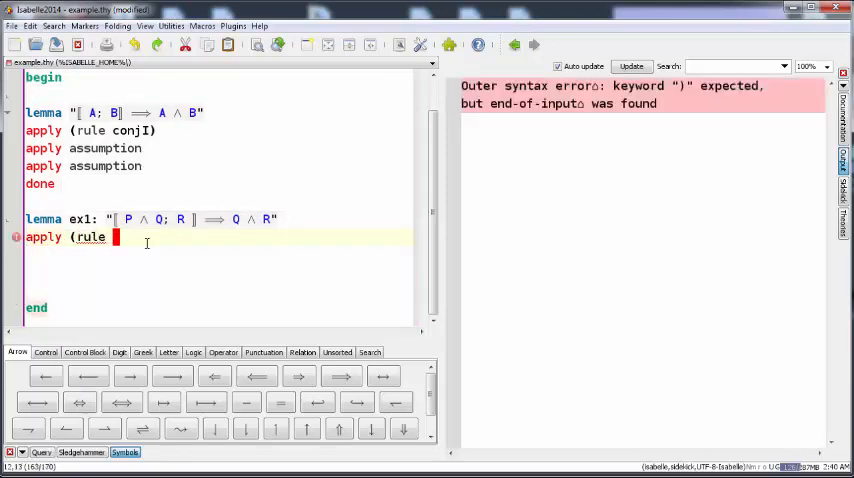
type("conjI)")
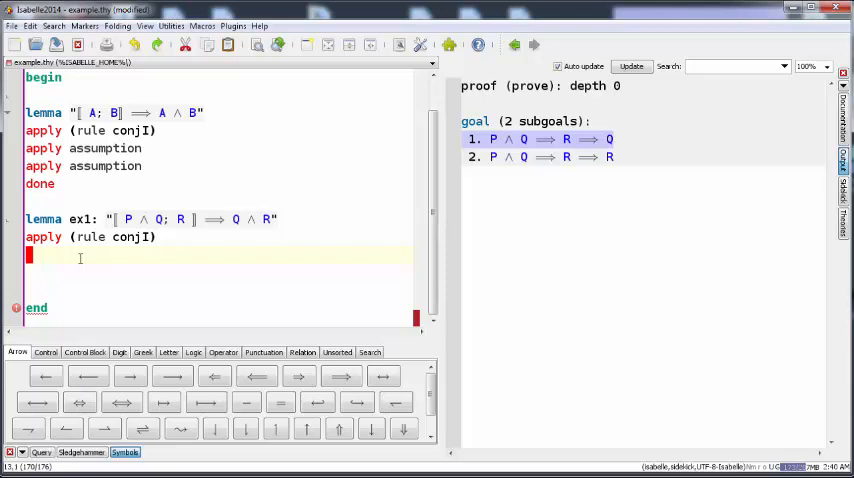
Step: Add 'defer' and 'apply assumption', closing the R subgoal and leaving P ∧ Q ⟹ R ⟹ Q
type("defer")
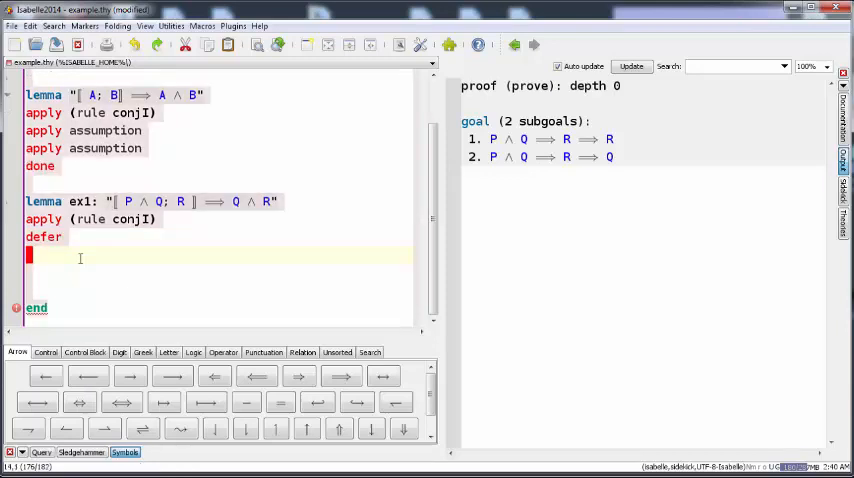
type("apply")
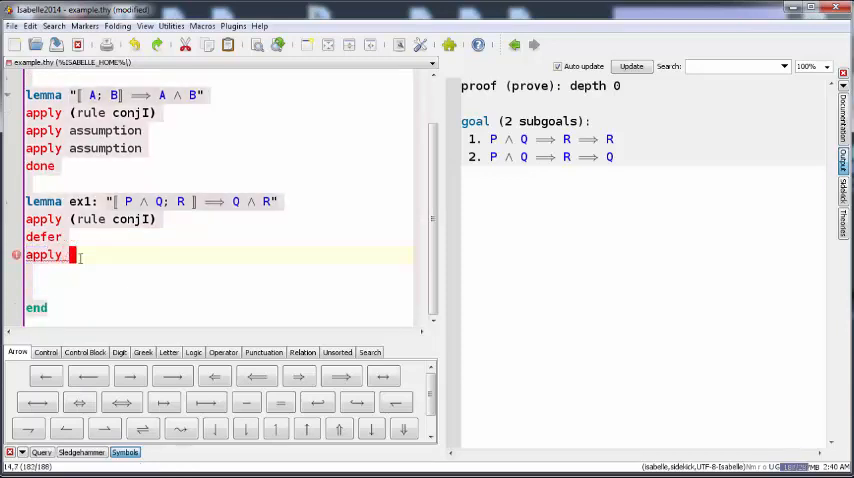
type("asu")
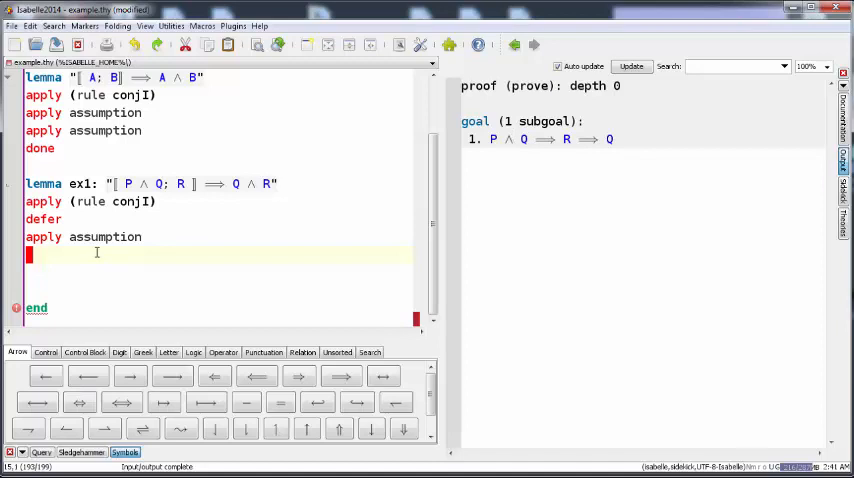
Step: Add 'apply (rule conjunct2)', turning the subgoal's conclusion into ?P3 ∧ Q
type("apply (")
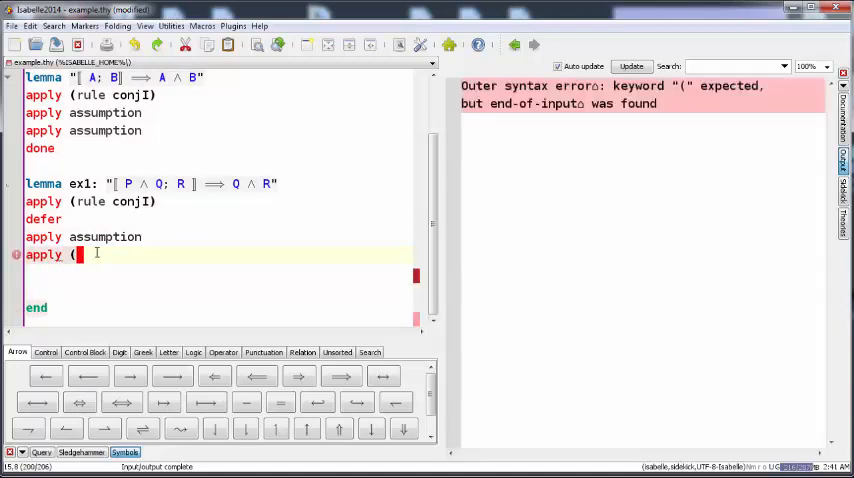
type("rule con")
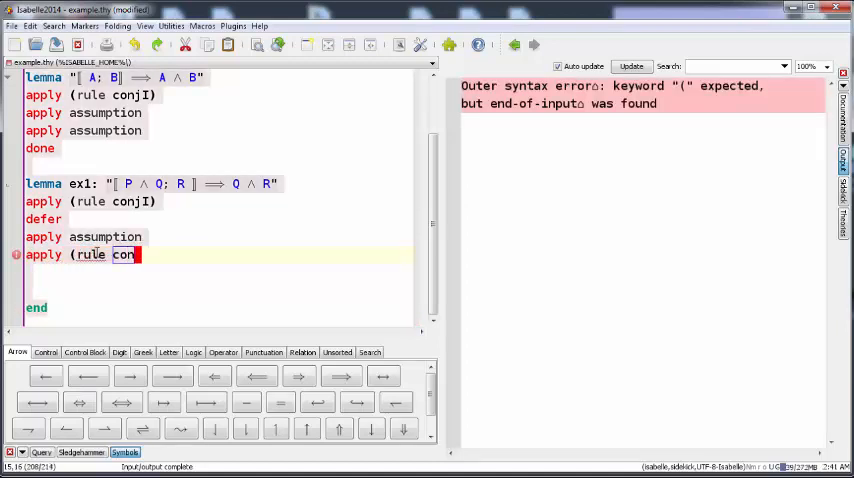
type("unct2")
left_click(219, 272)
type("apply")
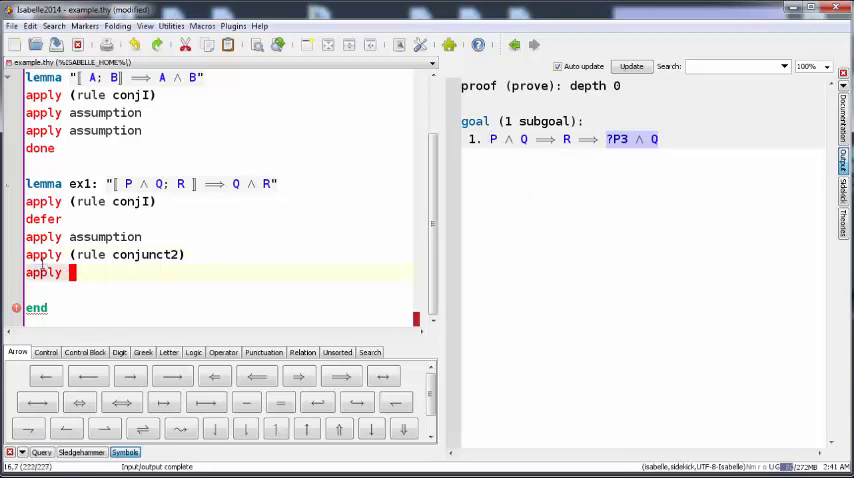
Step: Finish ex1 with 'apply assumption' and 'done', then inspect goals after assumption and conjunct2
type("assum")
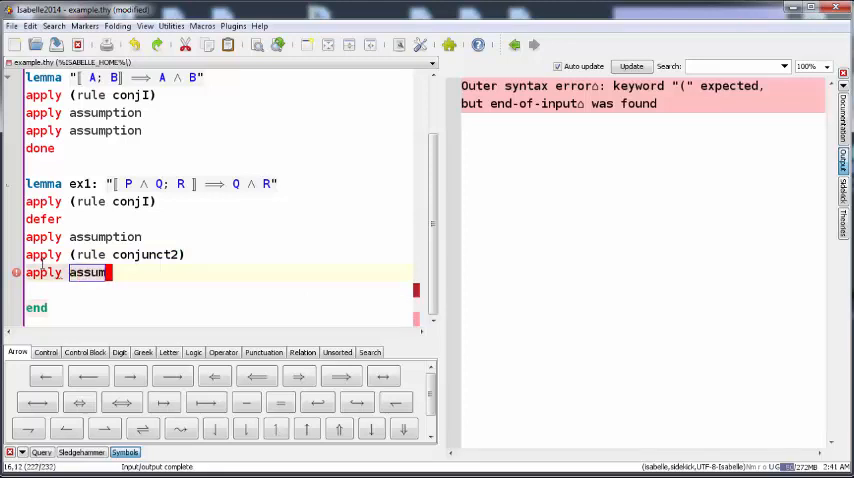
type("ption")
left_click(219, 290)
type("done")
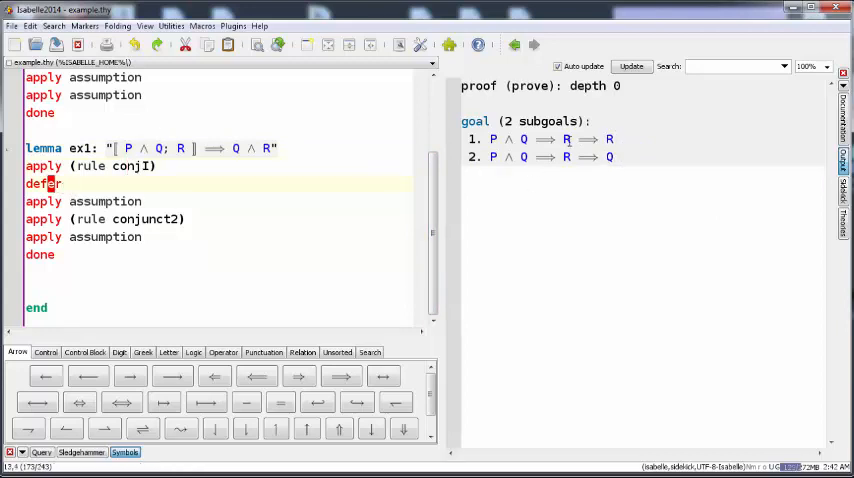
left_click(84, 201)
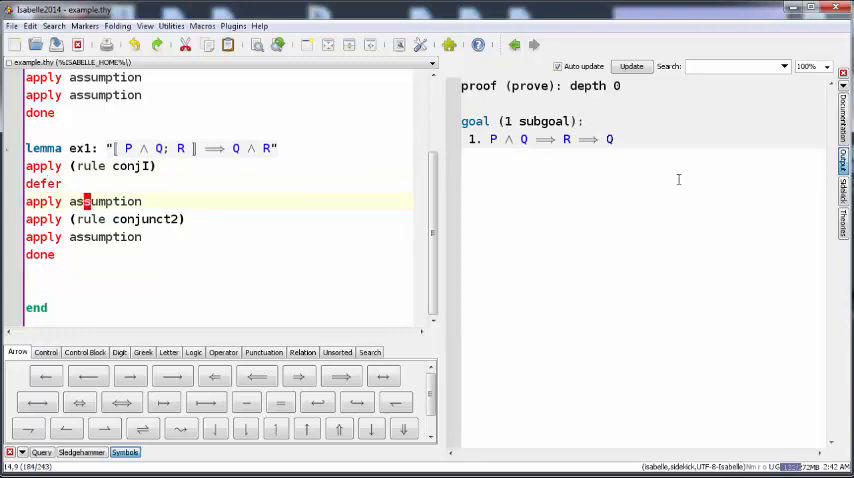
left_click(130, 219)
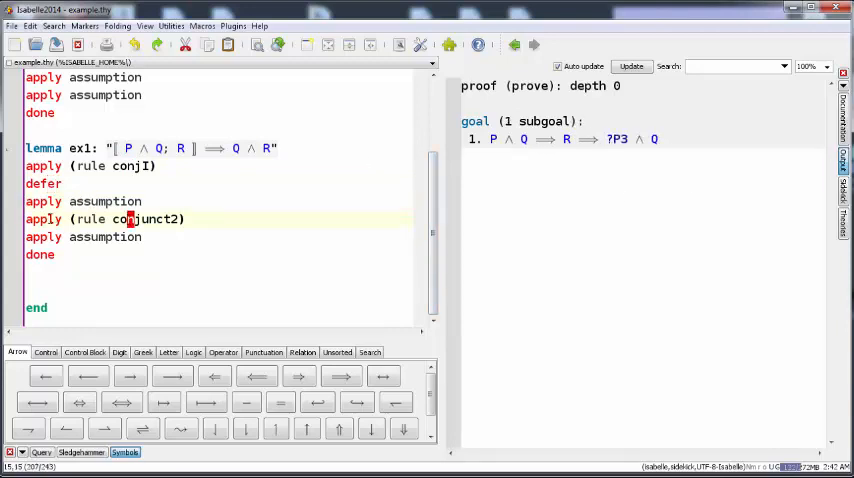